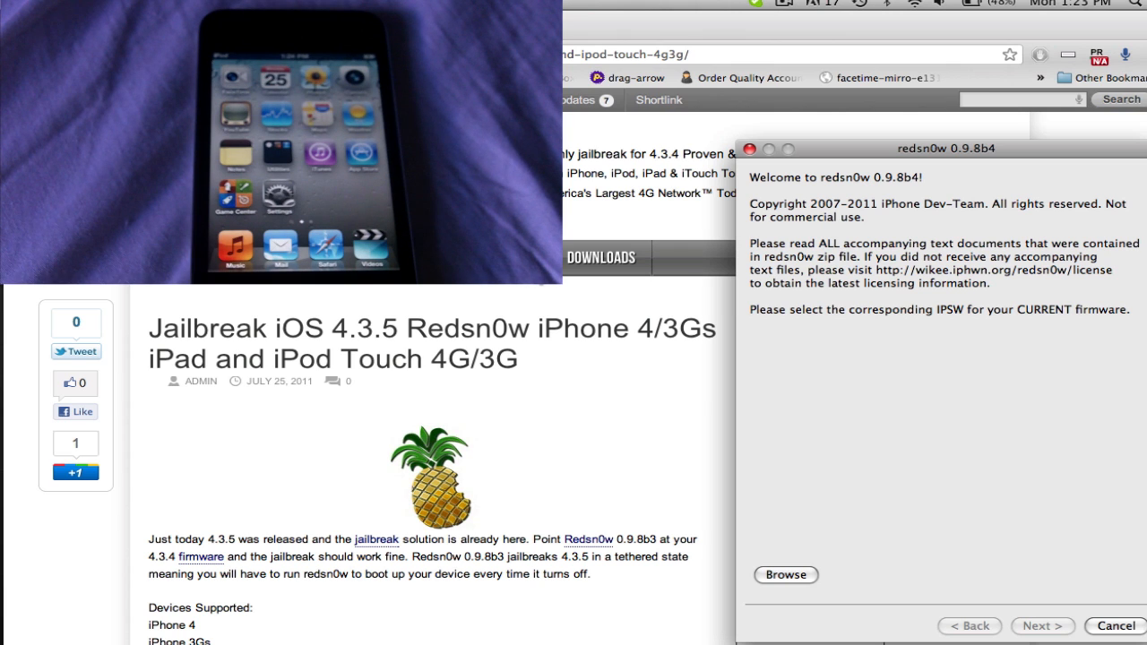
mouse_move(379, 291)
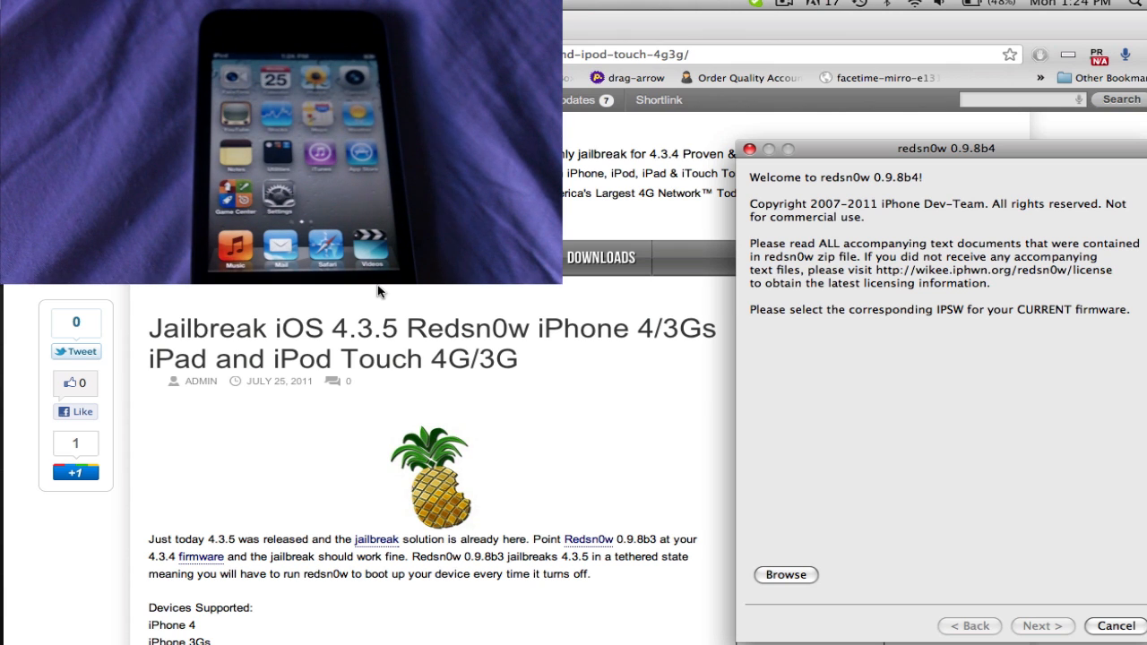
- Scroll the iOS 4.3.5 jailbreak guide down to its download link and numbered steps
scroll("down", 3)
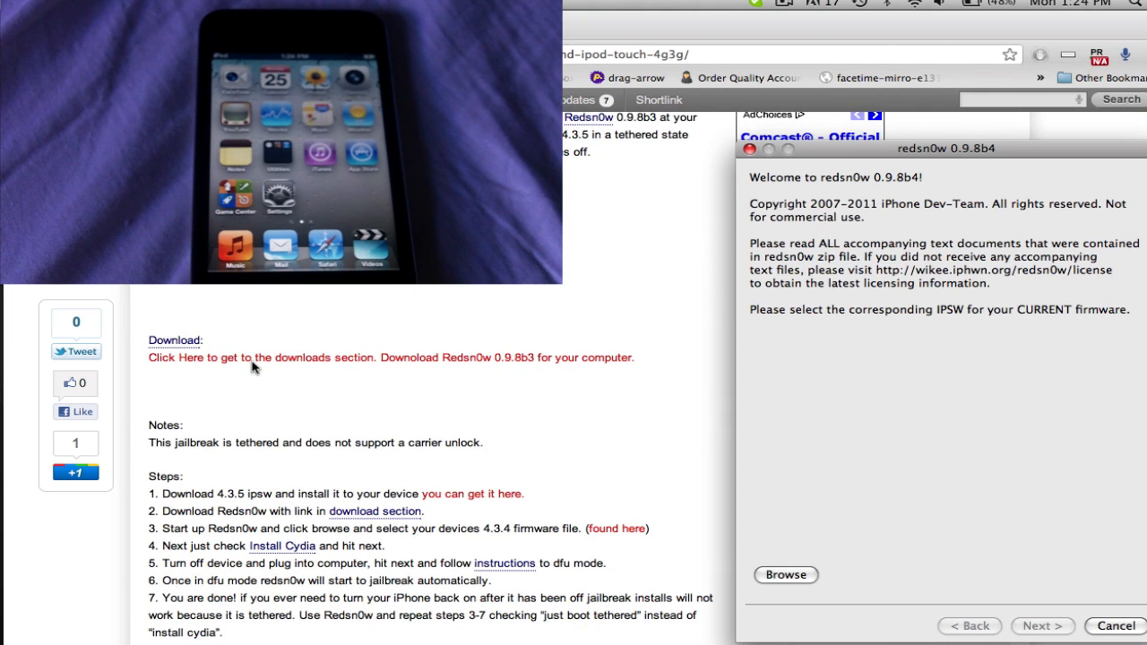
mouse_move(452, 368)
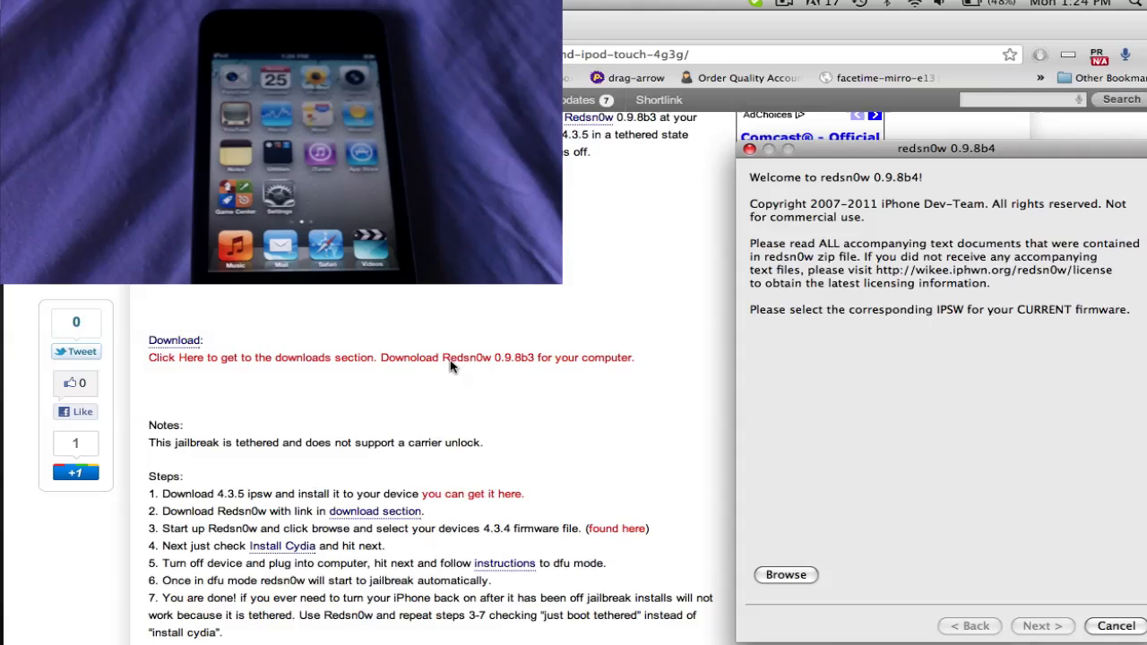
scroll("down", 3)
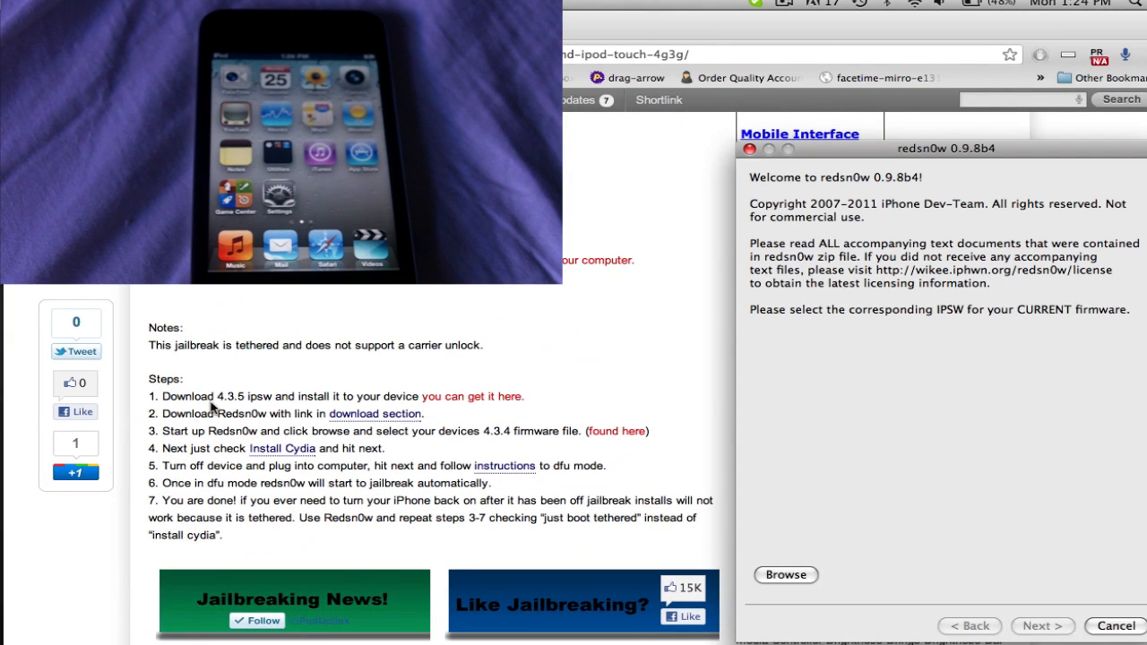
mouse_move(262, 396)
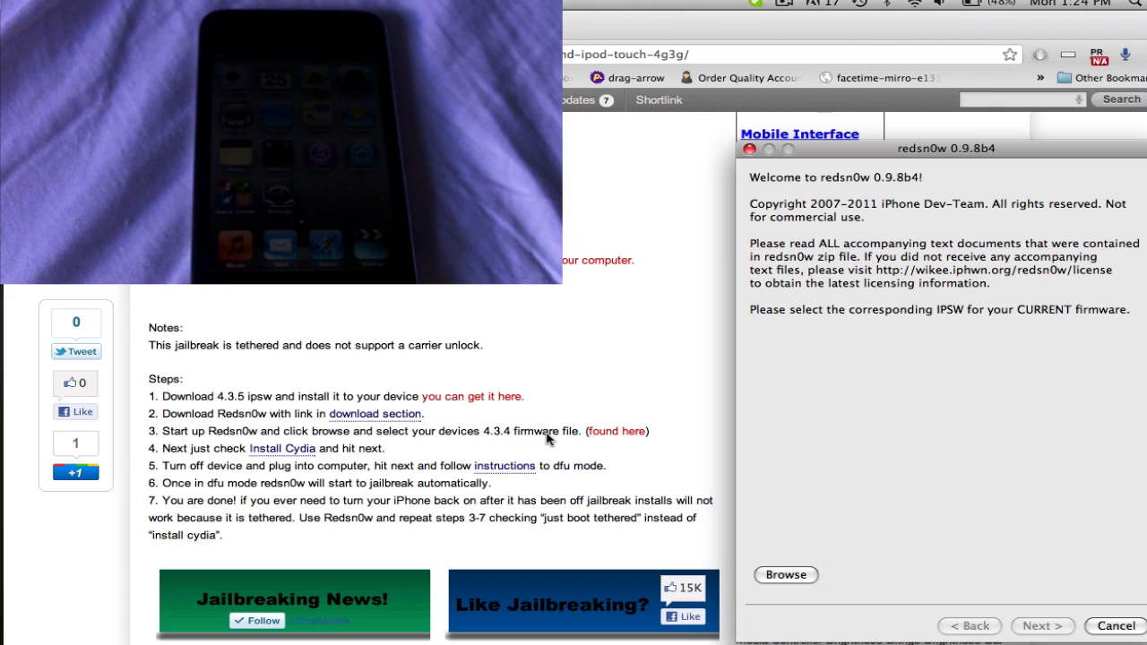
mouse_move(874, 176)
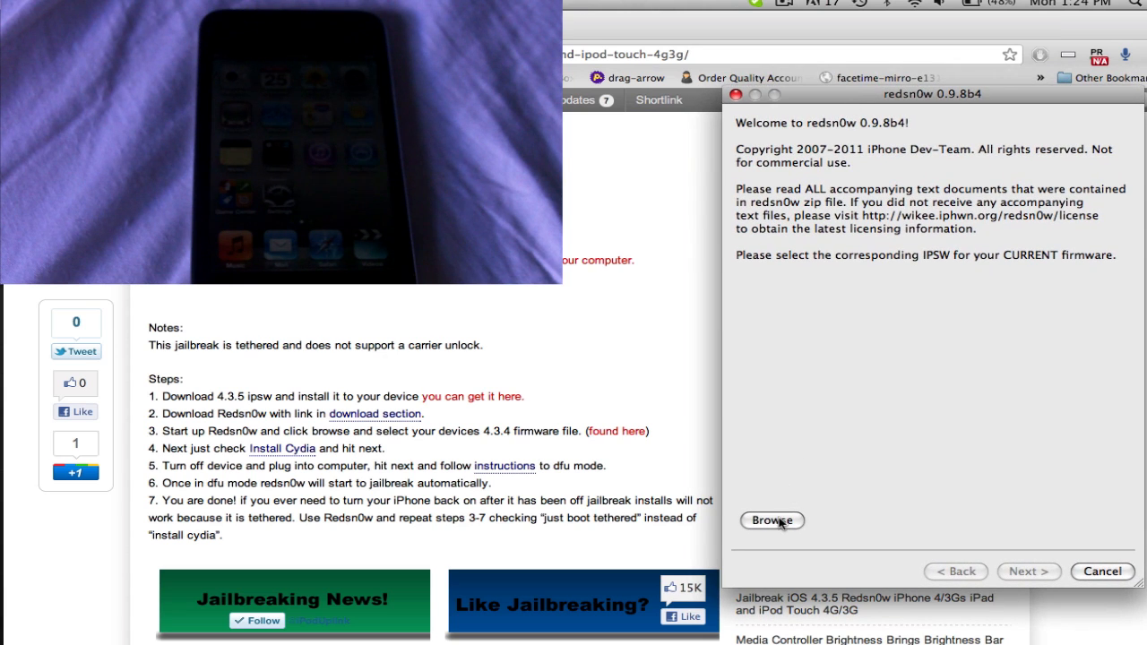
- Load iPod4,1_4.3.4_8K2_Restore.ipsw from Downloads and continue to the jailbreak options
left_click(771, 520)
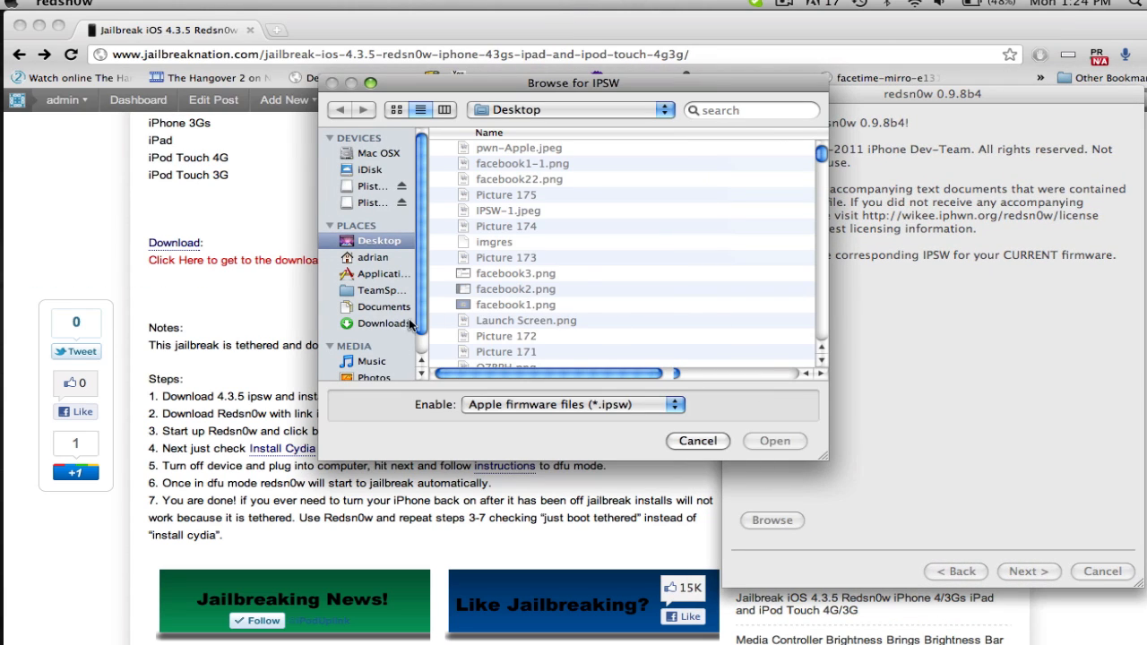
left_click(384, 322)
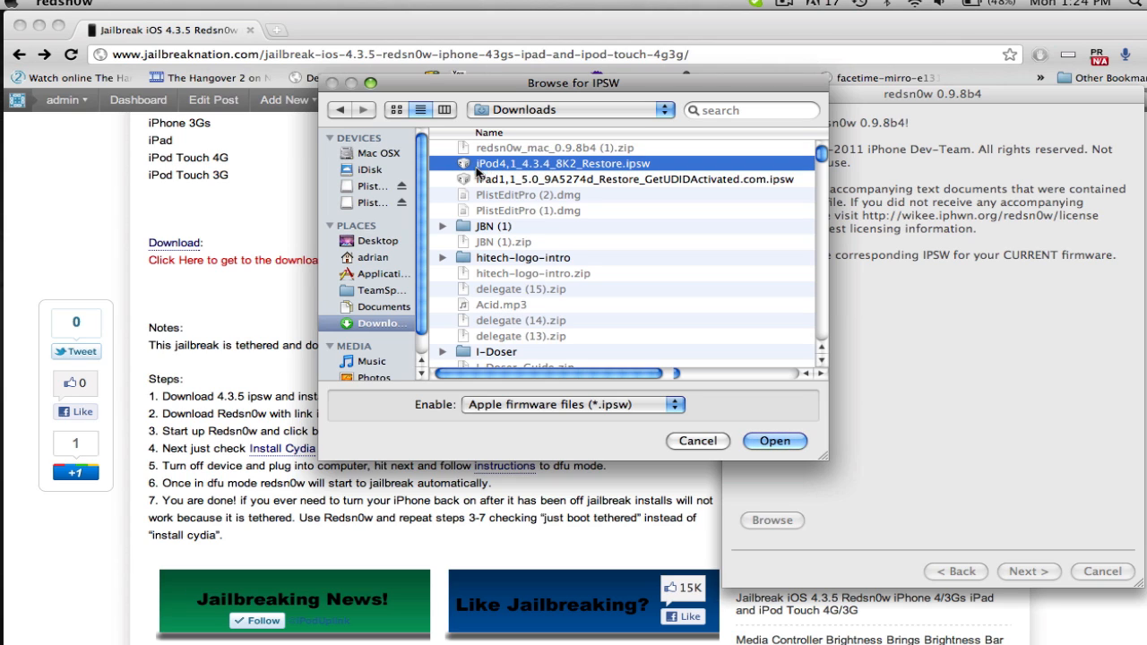
mouse_move(731, 409)
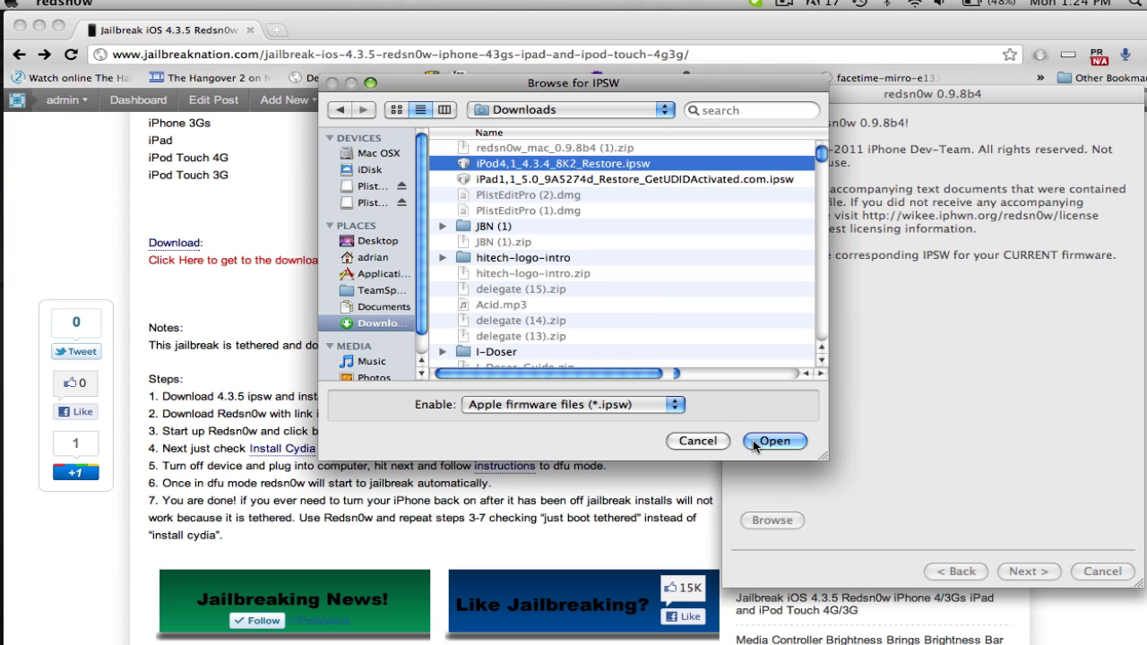
left_click(774, 441)
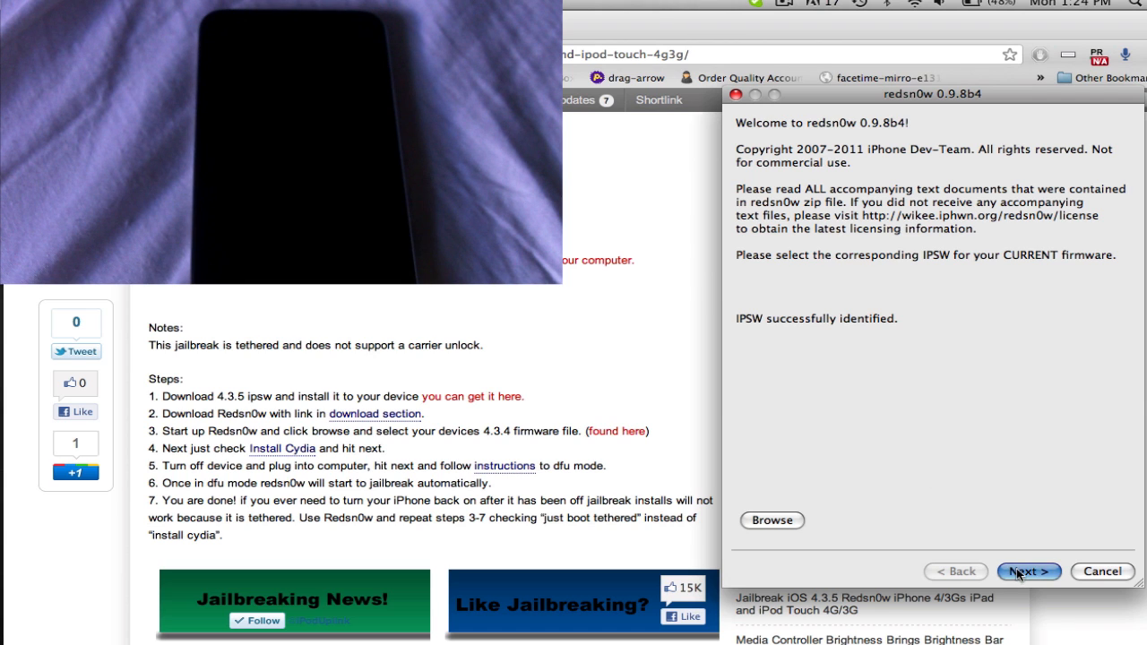
left_click(1028, 570)
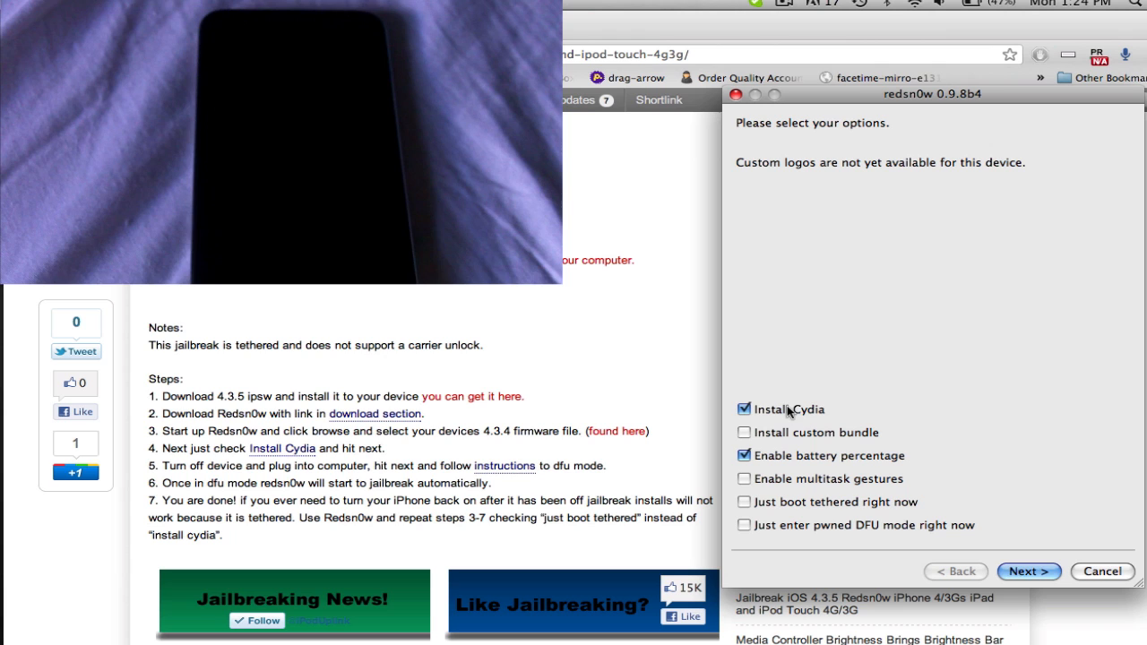
mouse_move(900, 498)
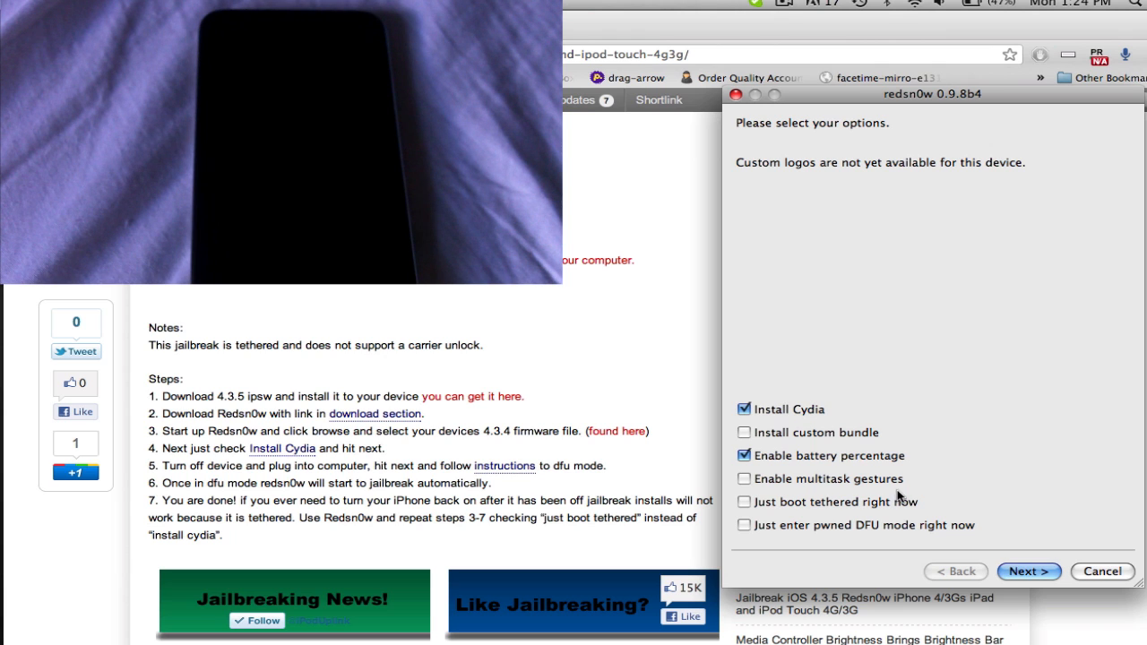
mouse_move(935, 519)
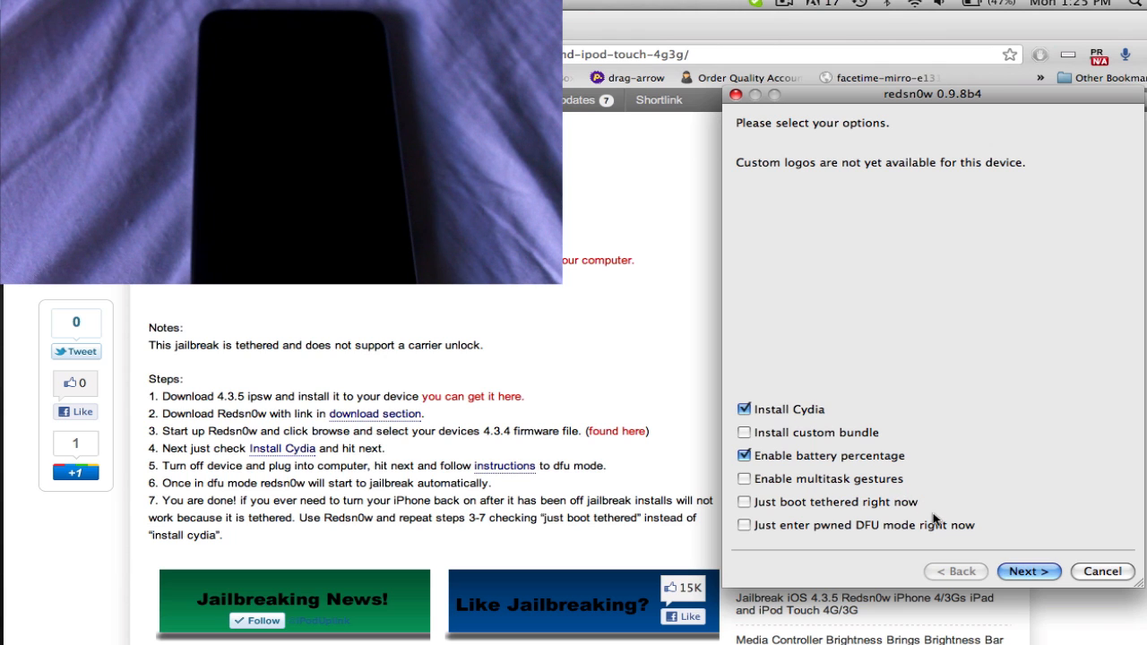
mouse_move(752, 482)
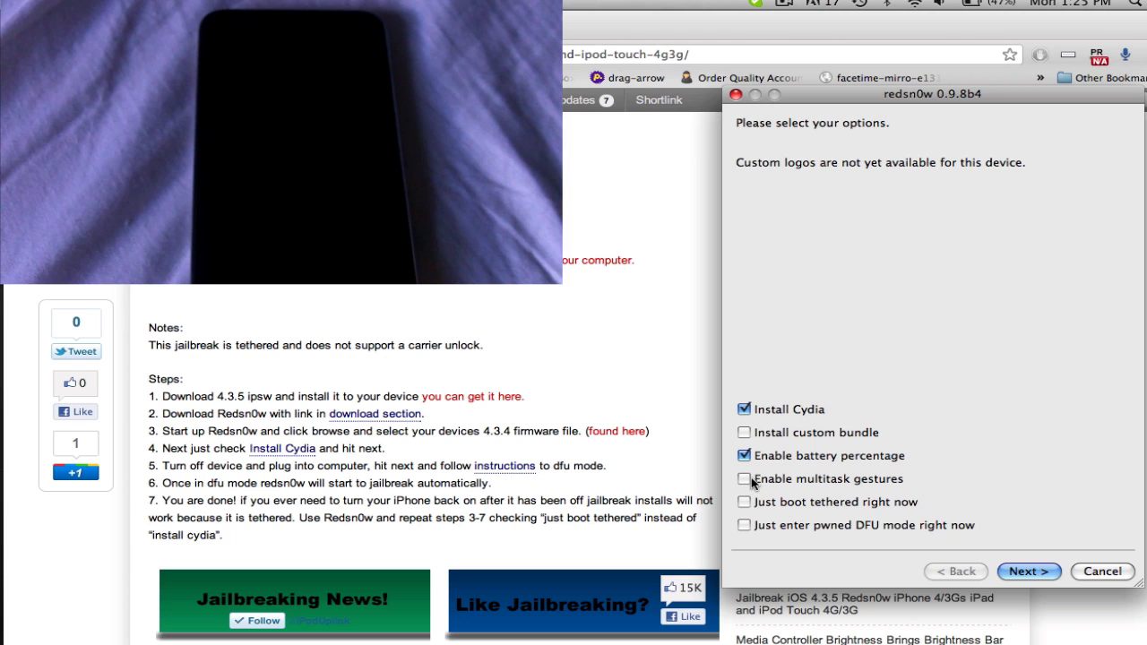
- Enable multitask gestures with Cydia and battery percentage, reaching the OFF and PLUGGED IN page
left_click(744, 478)
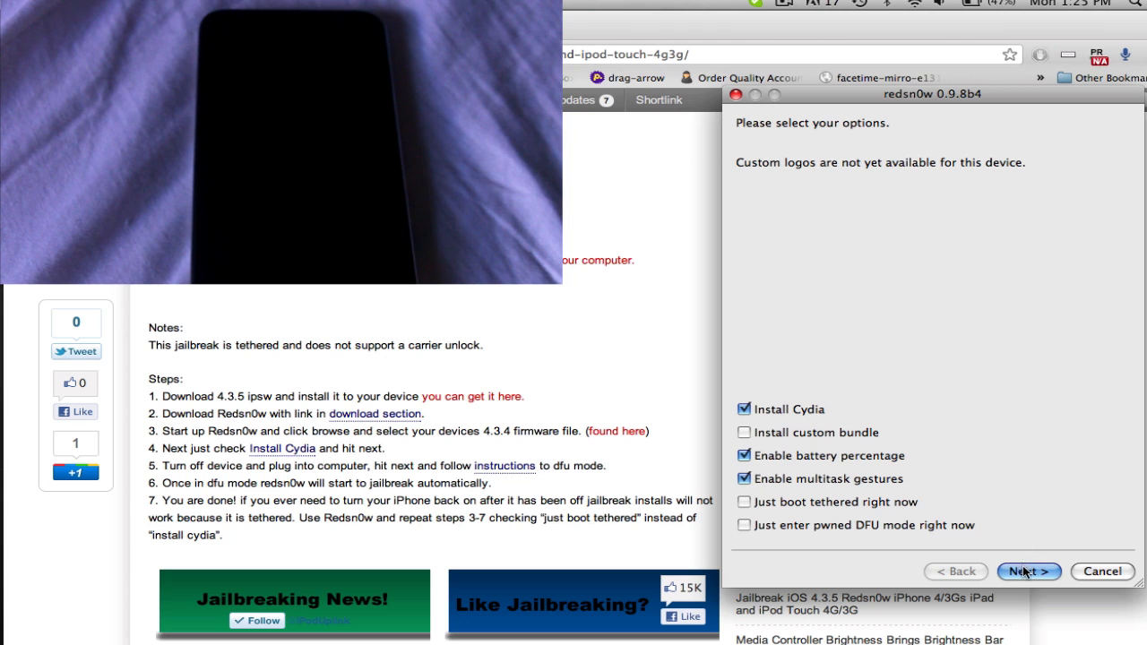
left_click(1029, 570)
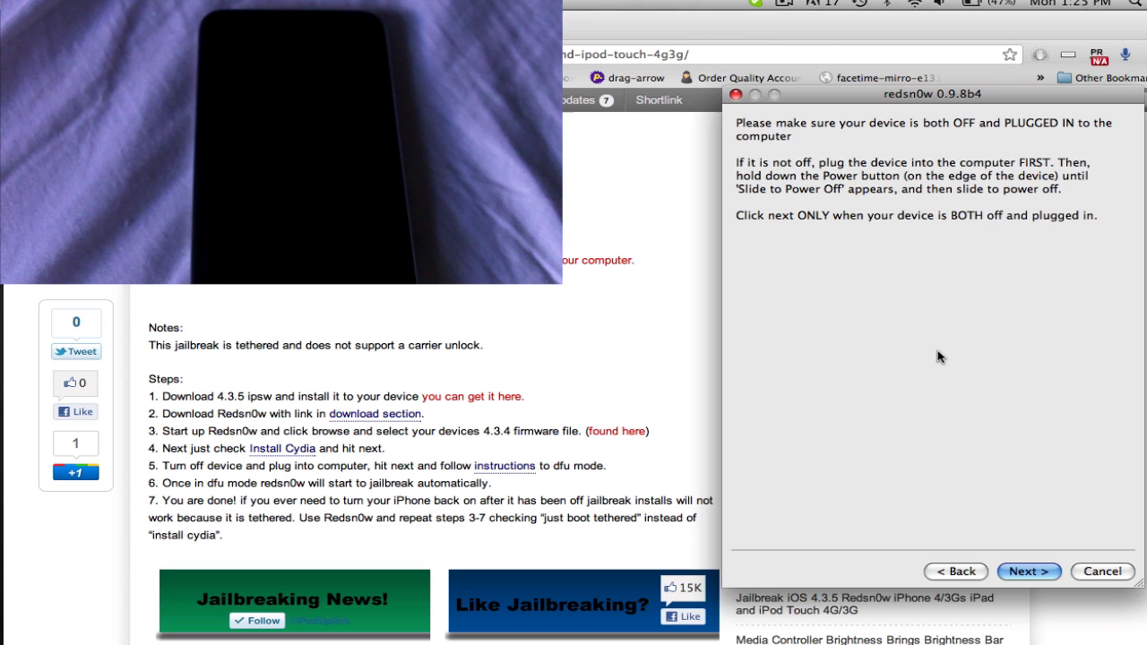
mouse_move(1047, 516)
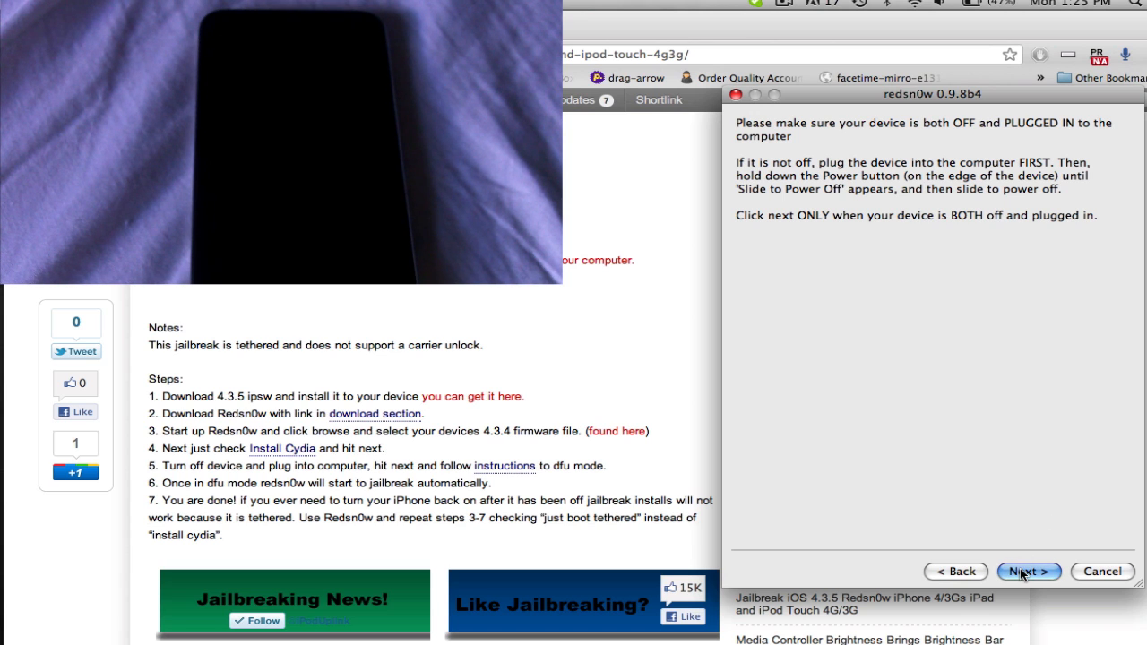
- Advance through the DFU mode instructions so redsn0w runs the first jailbreak pass
left_click(1029, 570)
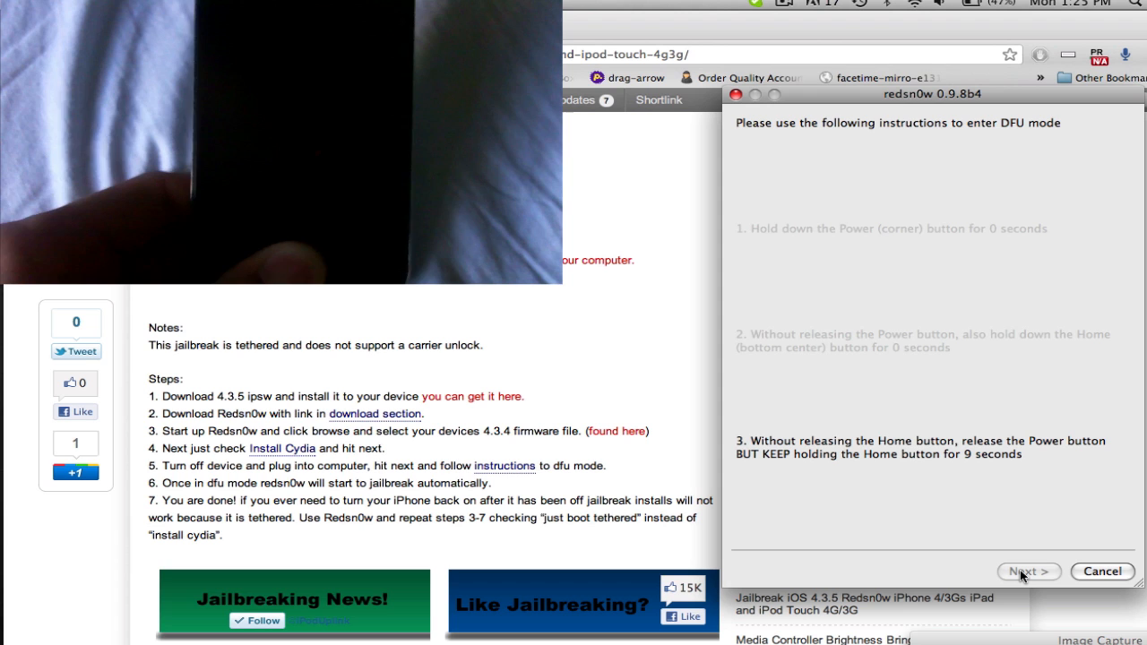
left_click(1029, 570)
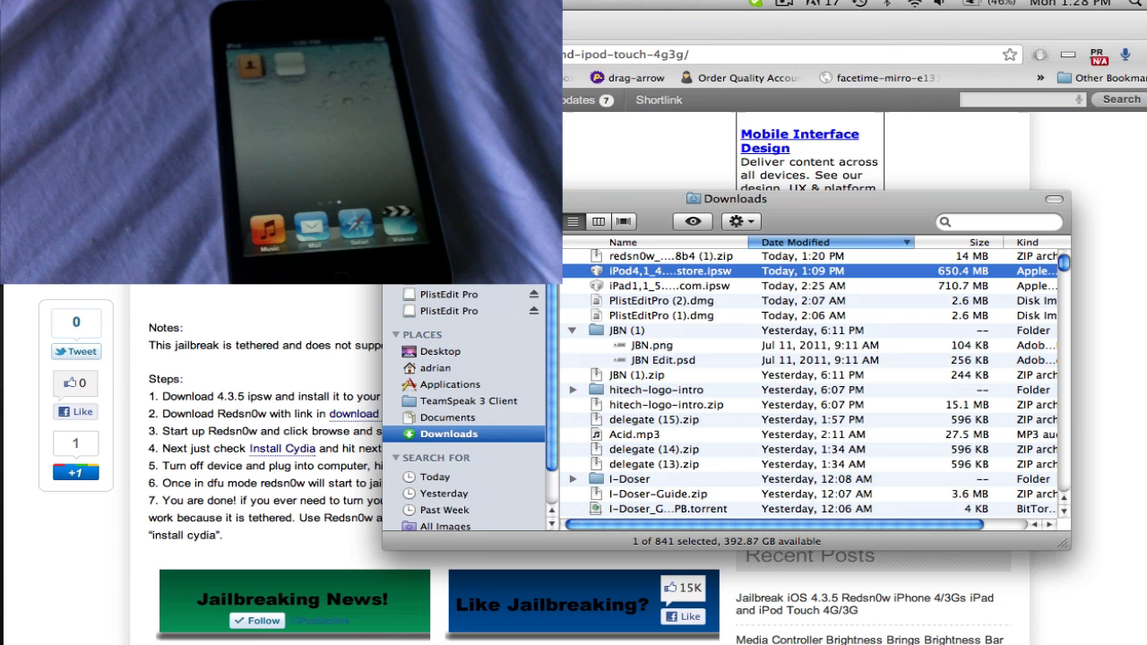
mouse_move(609, 291)
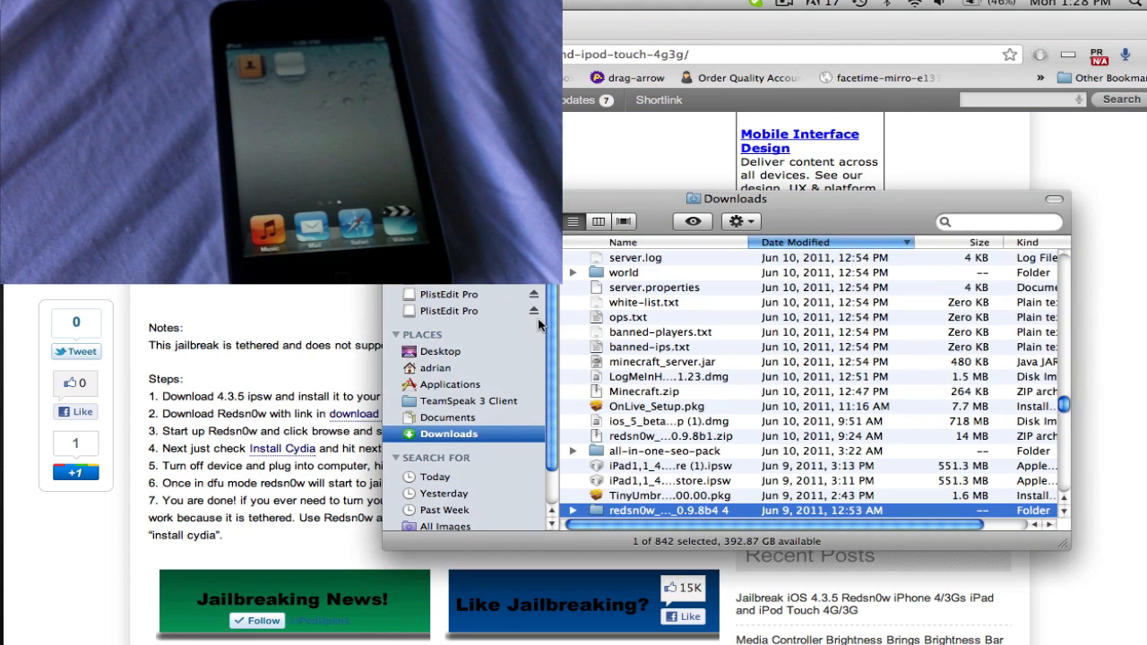
- Relaunch redsn0w from the redsn0w_mac folder in Downloads, confirming the security warning
double_click(654, 509)
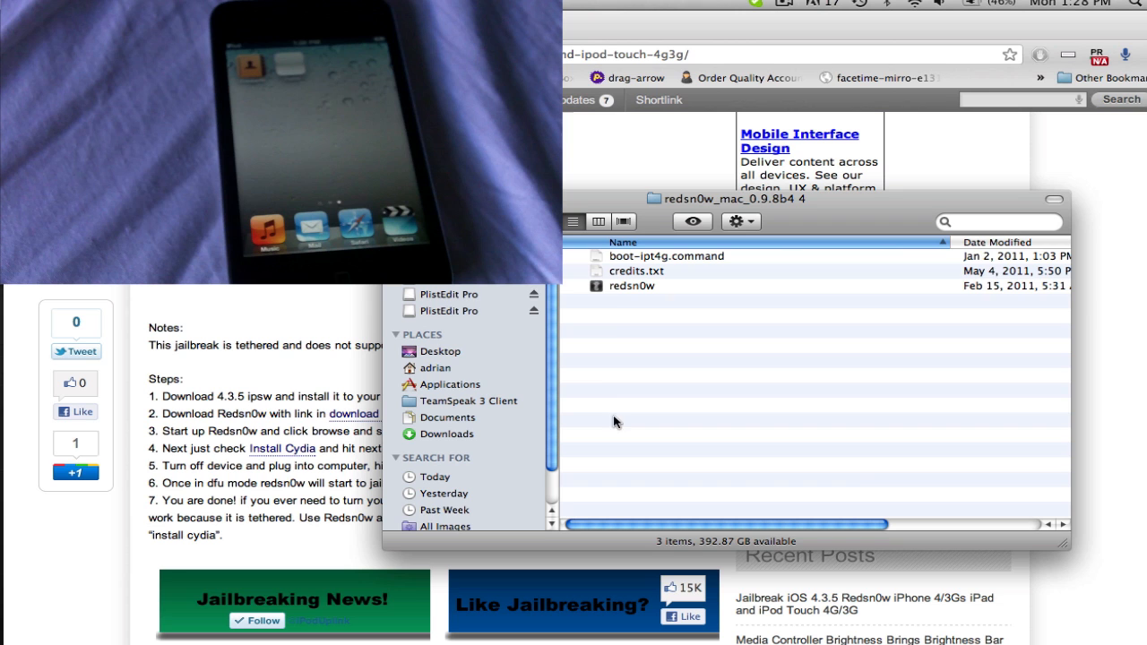
double_click(666, 257)
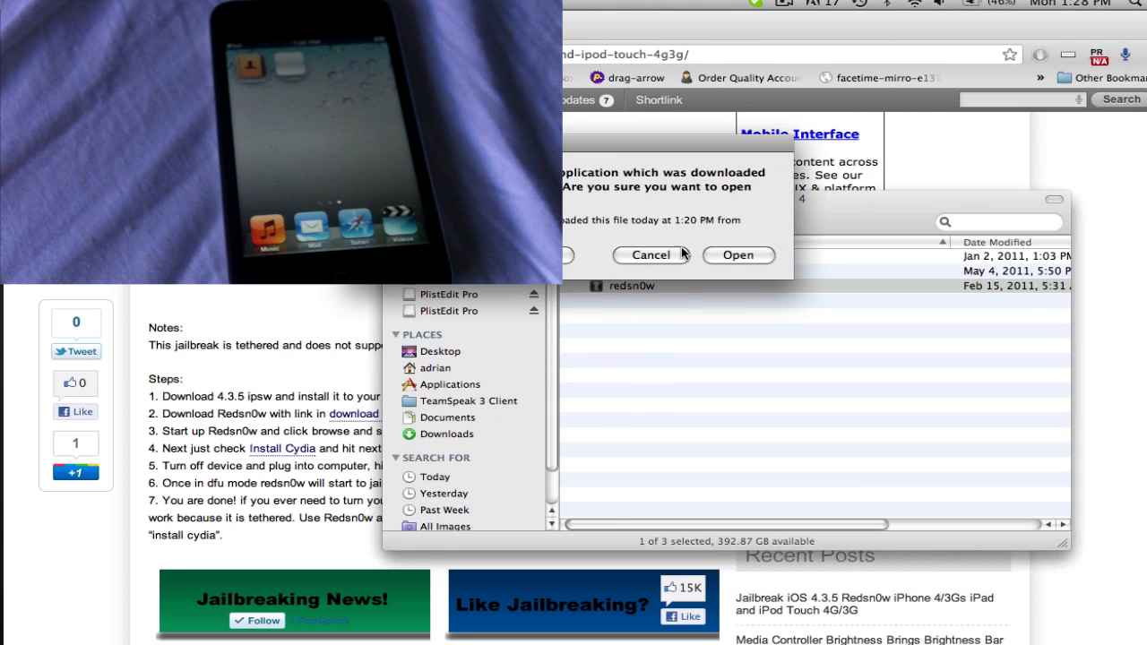
left_click(738, 254)
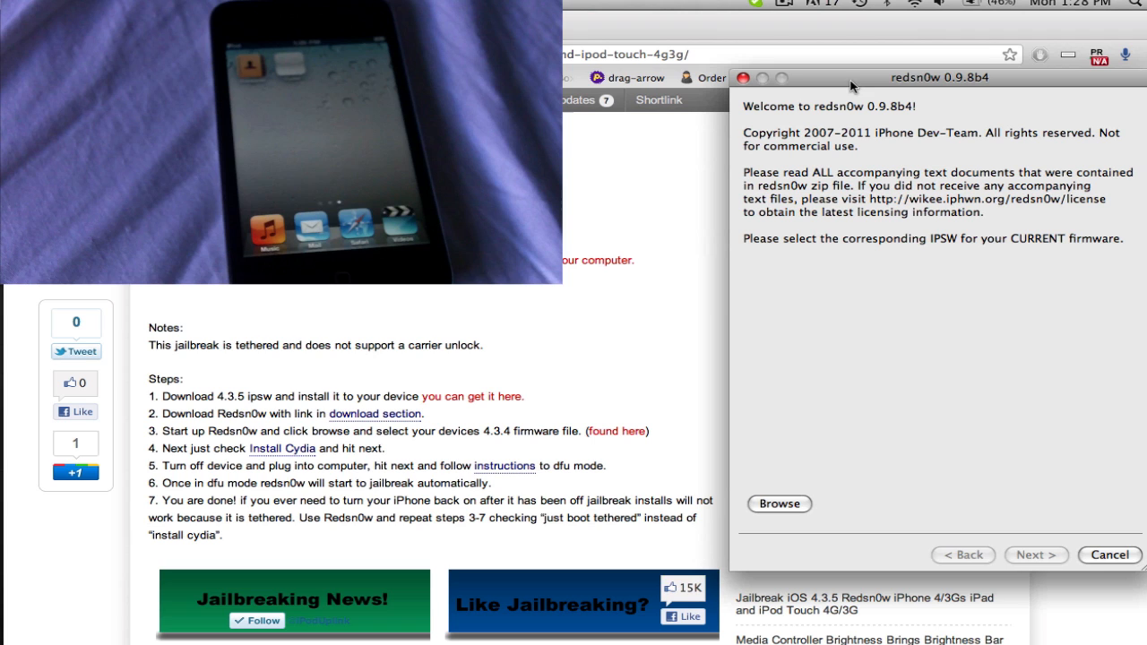
- Select the restore .ipsw firmware again and continue to the jailbreak options page
left_click(778, 503)
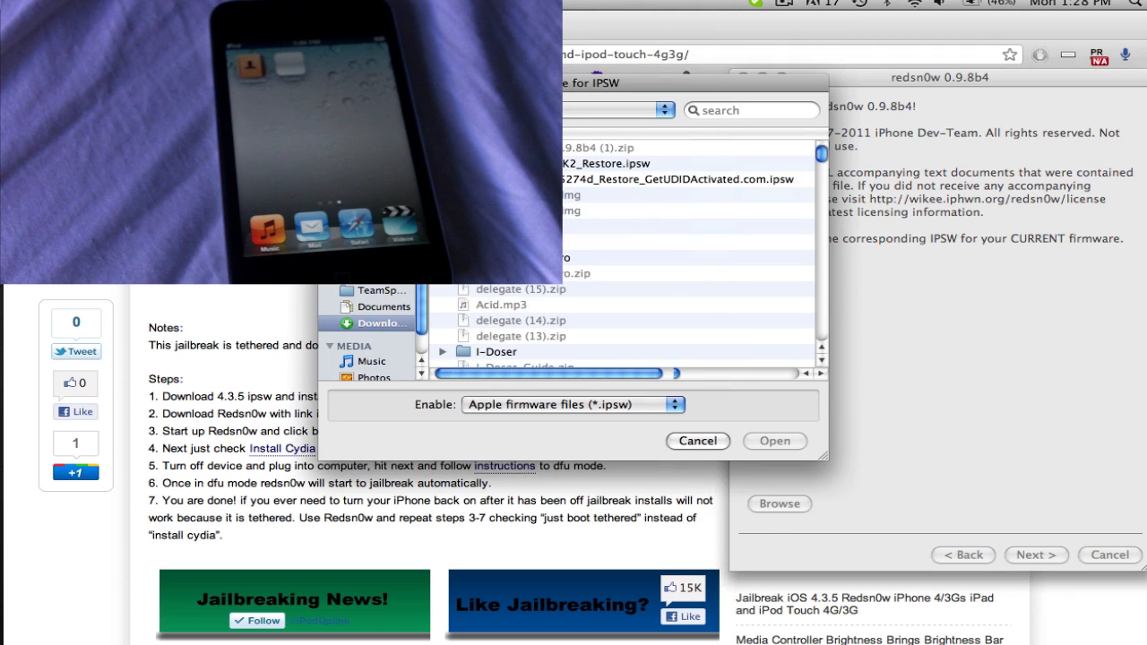
left_click(605, 163)
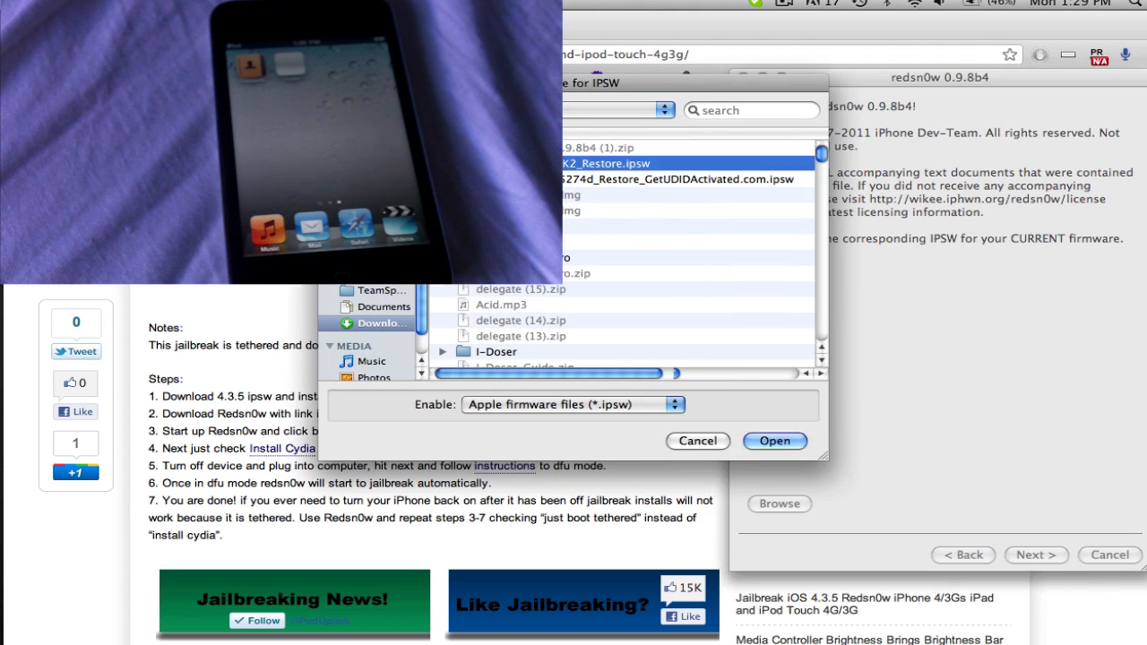
left_click(774, 440)
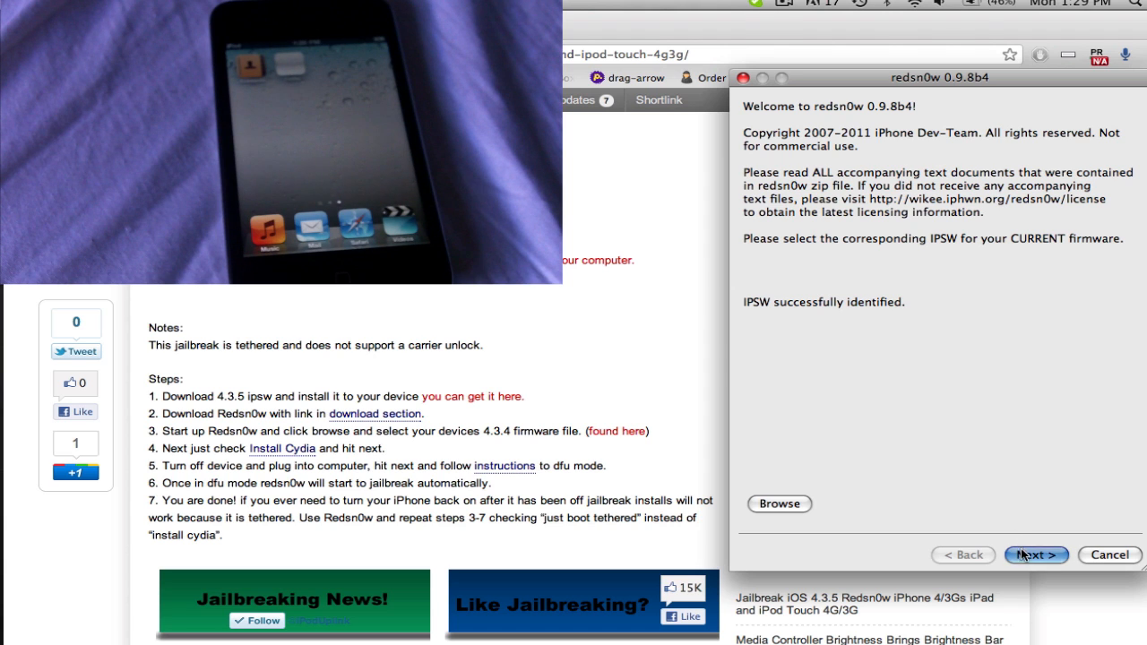
left_click(1035, 556)
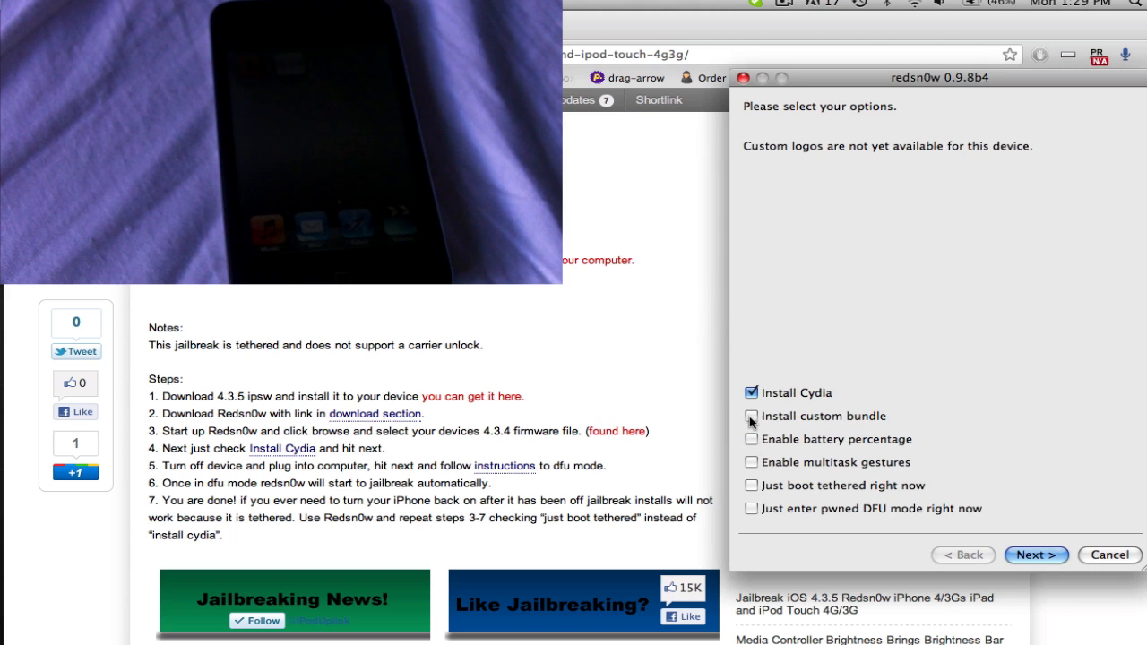
- Run redsn0w with only 'Just boot tethered right now' checked until Done, then finish
left_click(751, 392)
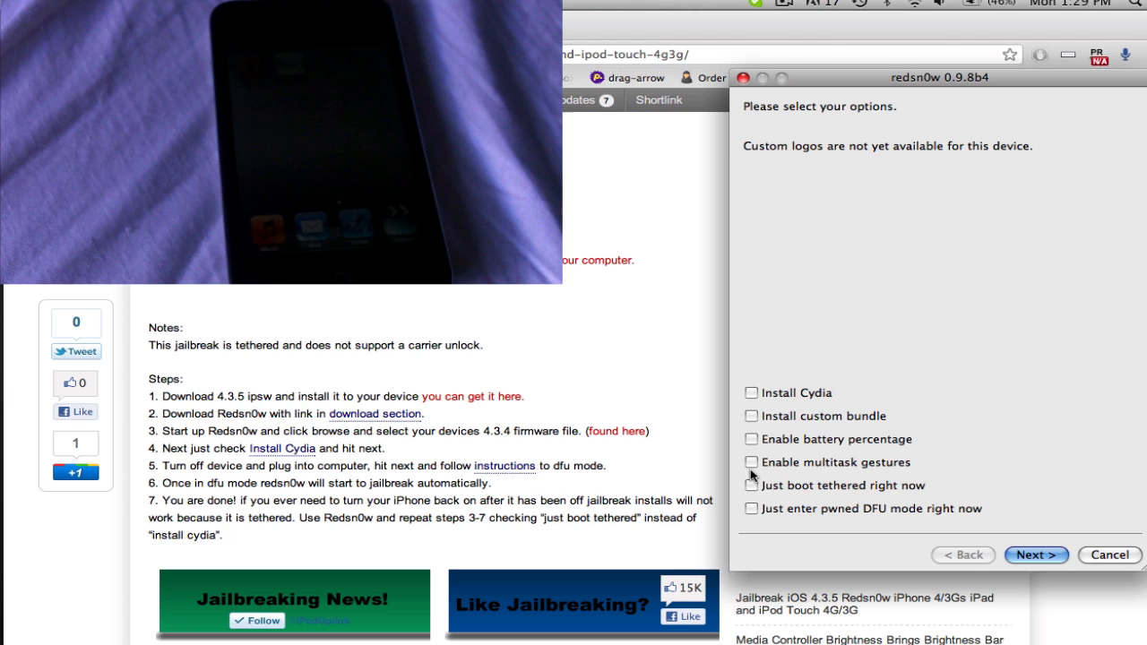
left_click(751, 484)
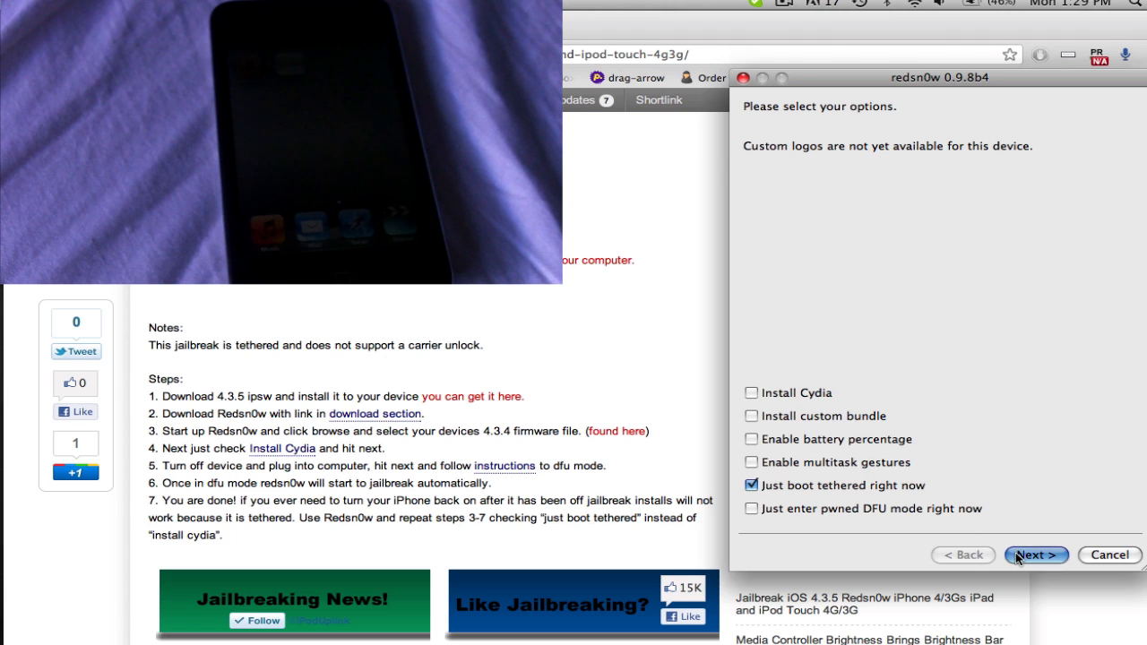
left_click(1036, 556)
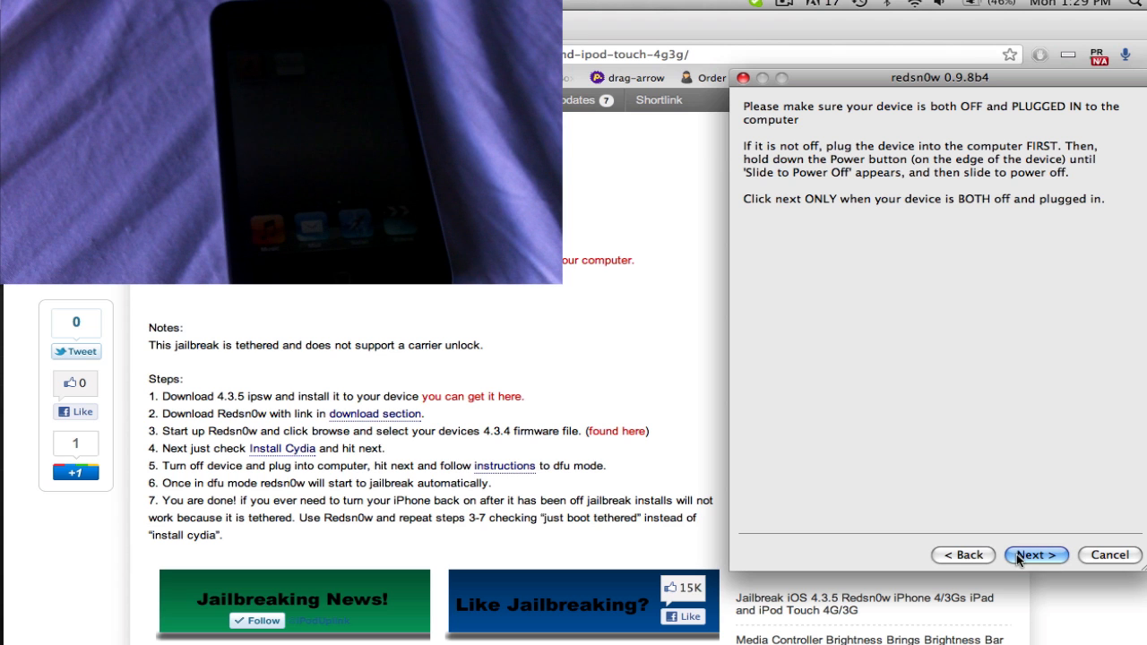
left_click(1036, 555)
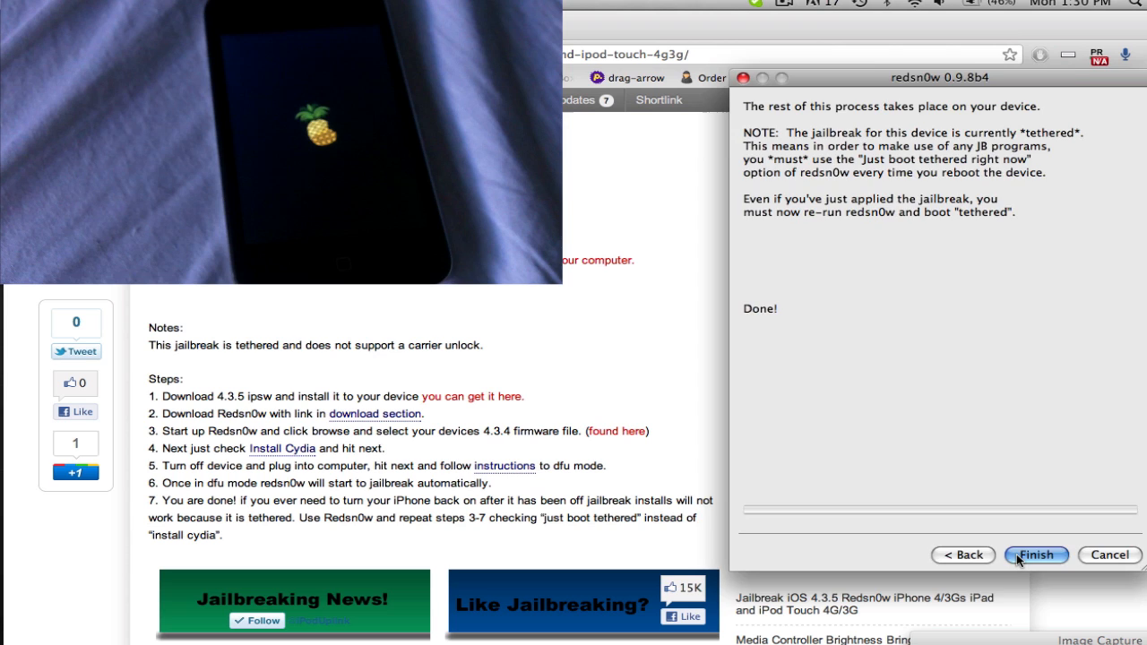
left_click(1035, 556)
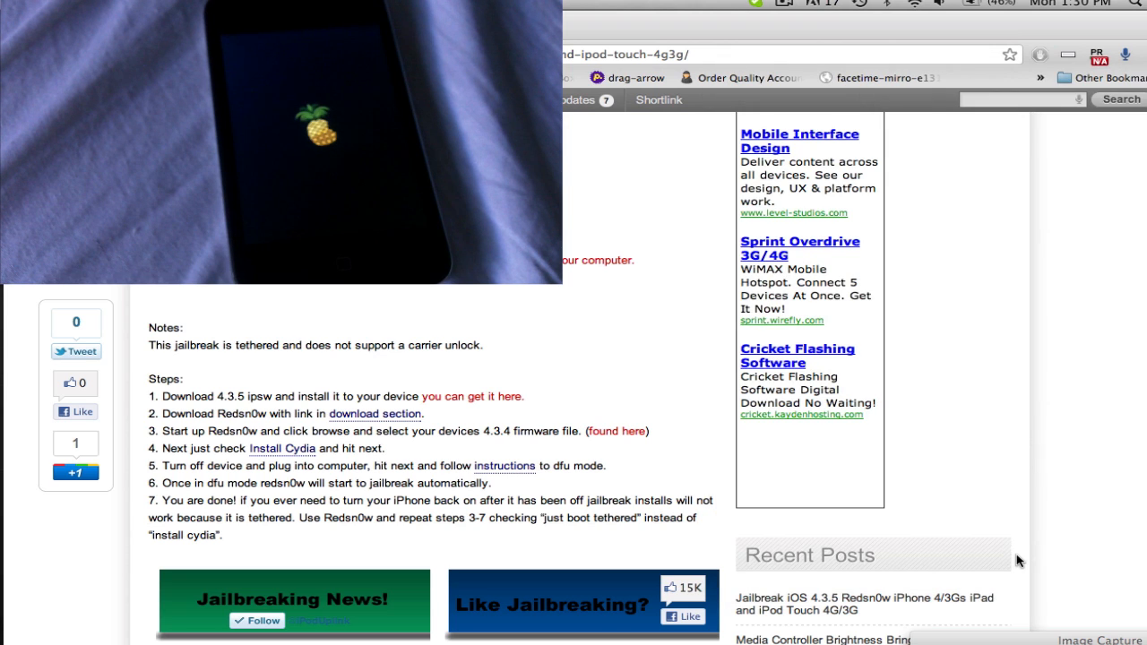